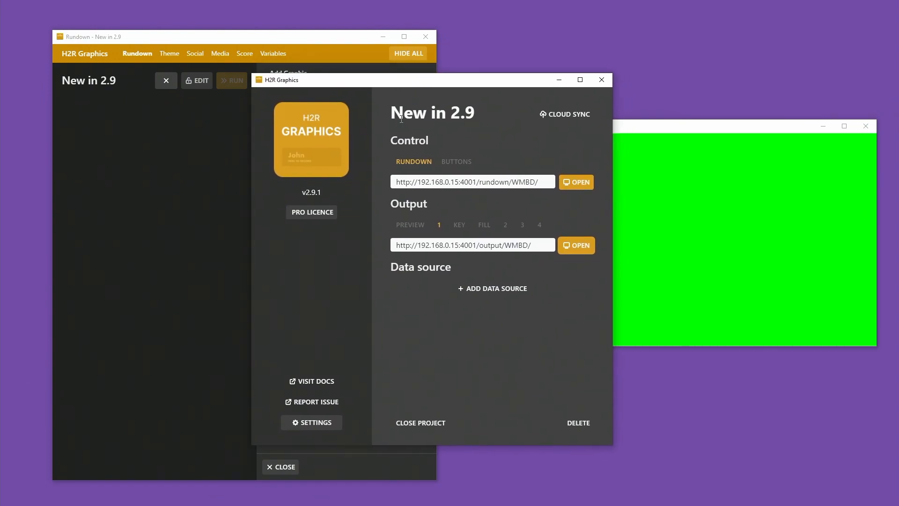
# - Open the Output settings and list the Draw on screen choices, currently Enable
pyautogui.click(311, 421)
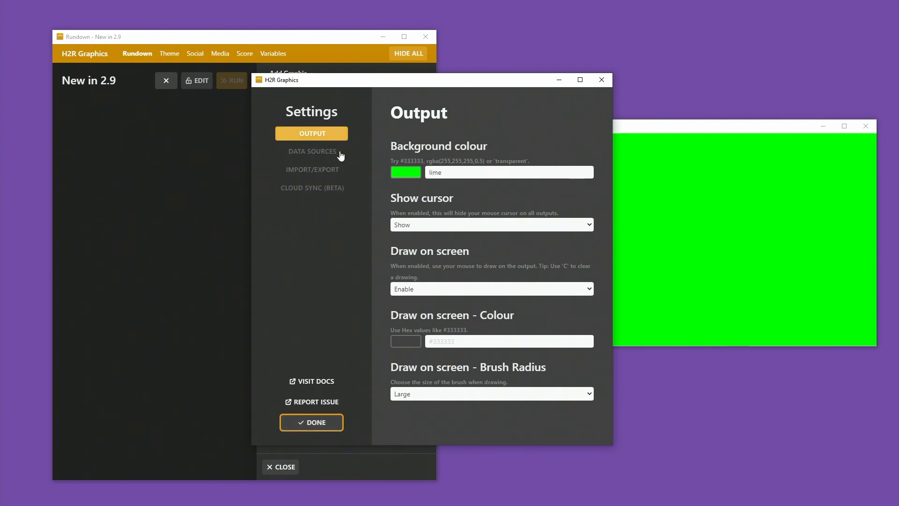
pyautogui.click(580, 79)
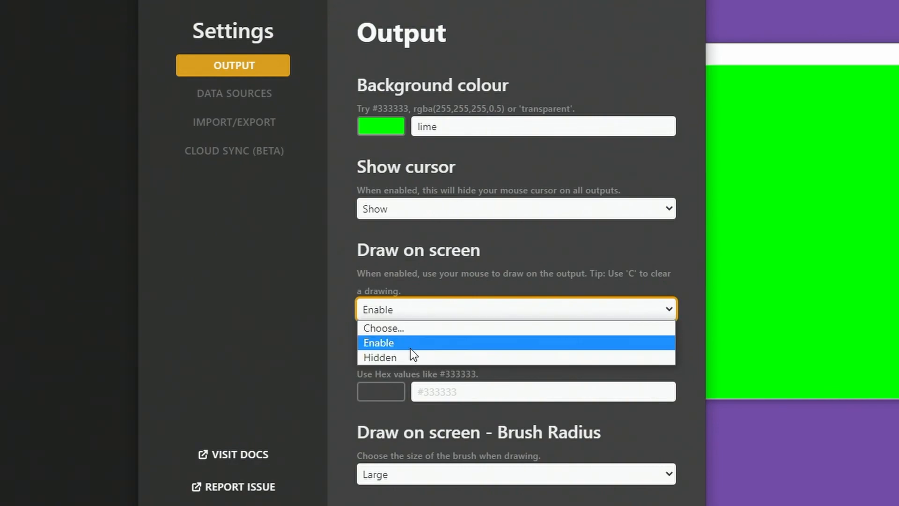
pyautogui.moveTo(412, 357)
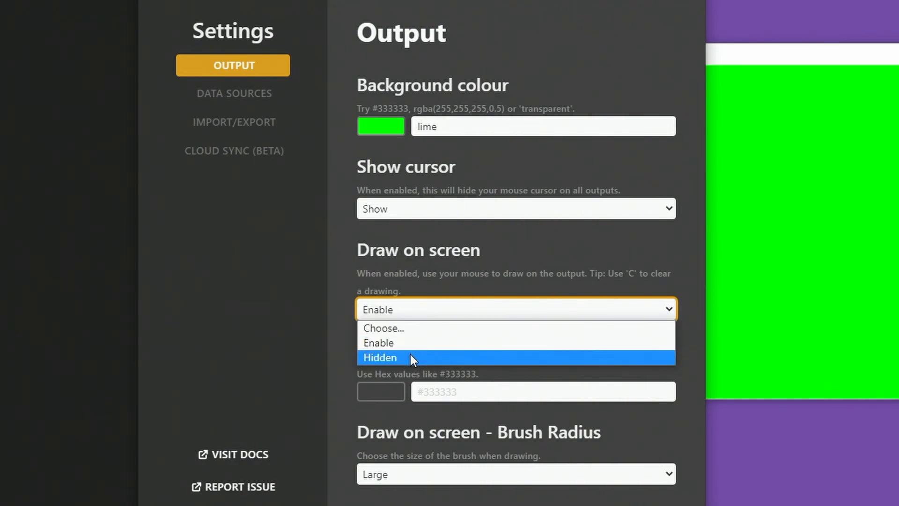
# - Keep Draw on screen set to Enable
pyautogui.click(378, 342)
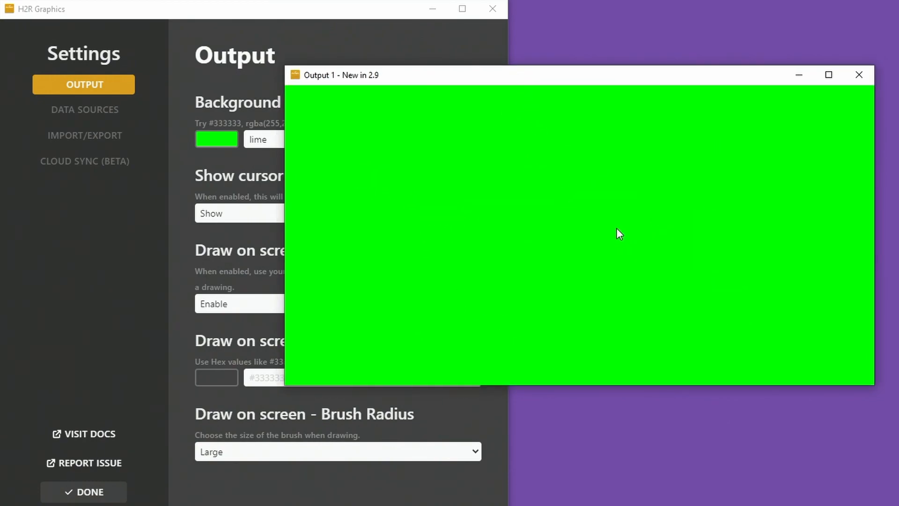
pyautogui.moveTo(136, 320)
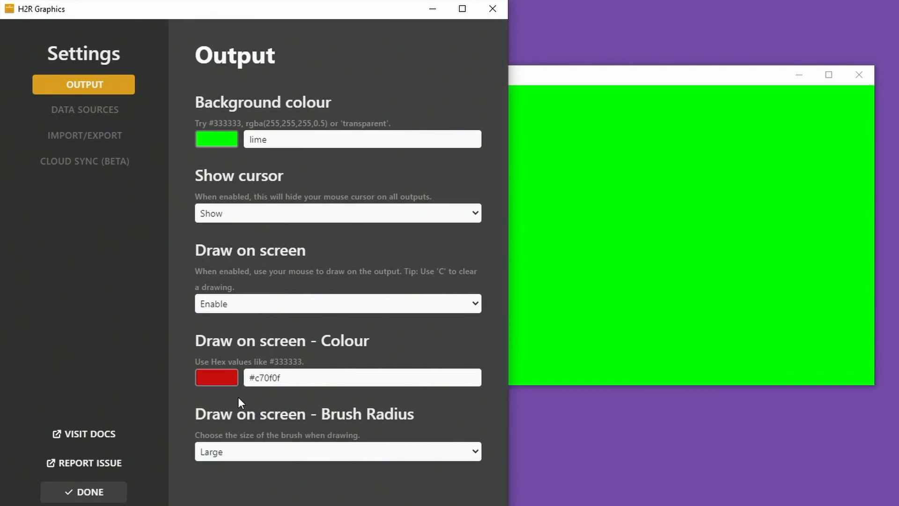
# - Draw with a Small brush, switch colour to #8b8b8b, then use a Large brush and finish
pyautogui.click(337, 451)
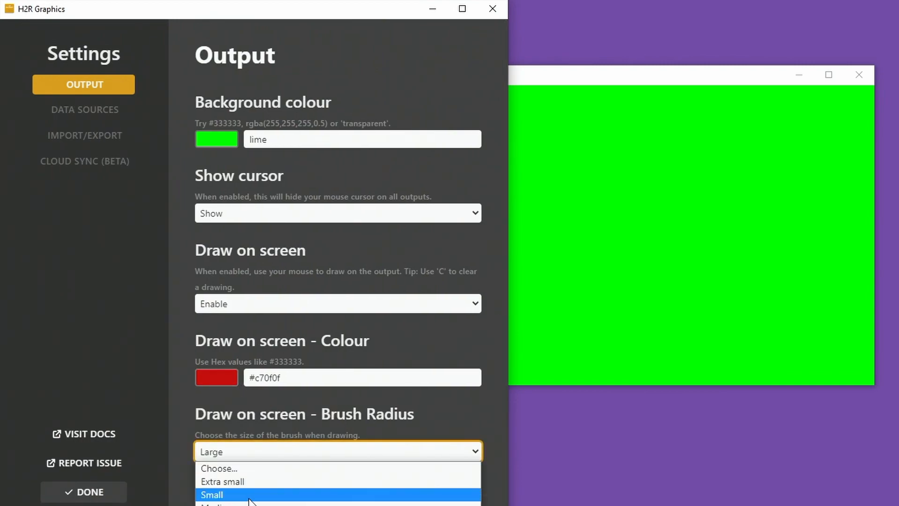
pyautogui.click(212, 494)
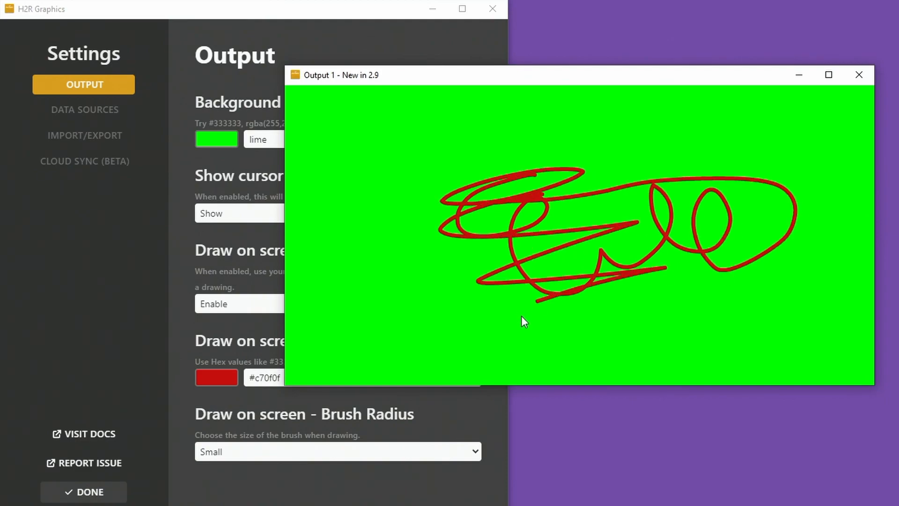
pyautogui.click(215, 377)
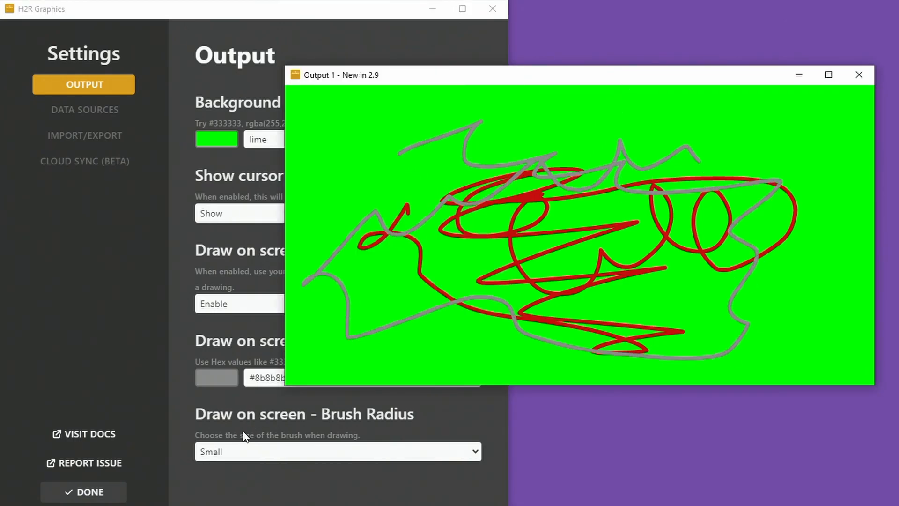
pyautogui.click(337, 452)
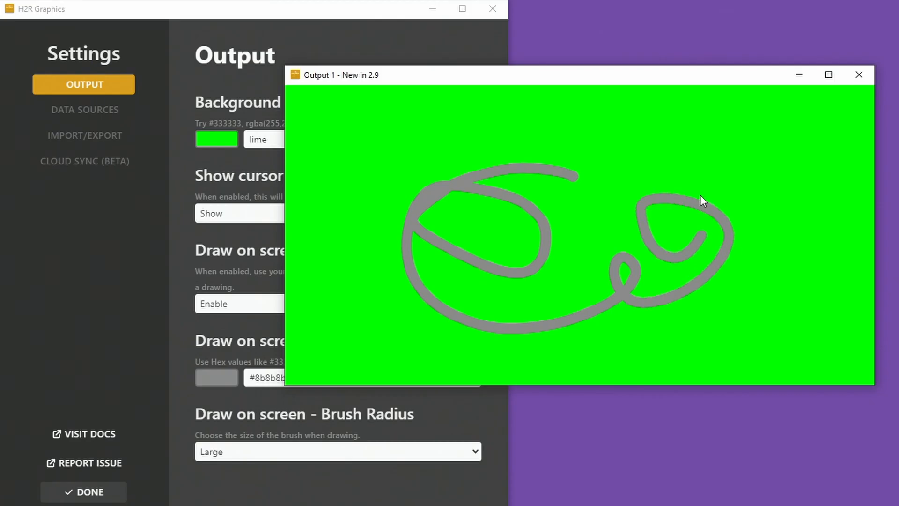
pyautogui.click(83, 492)
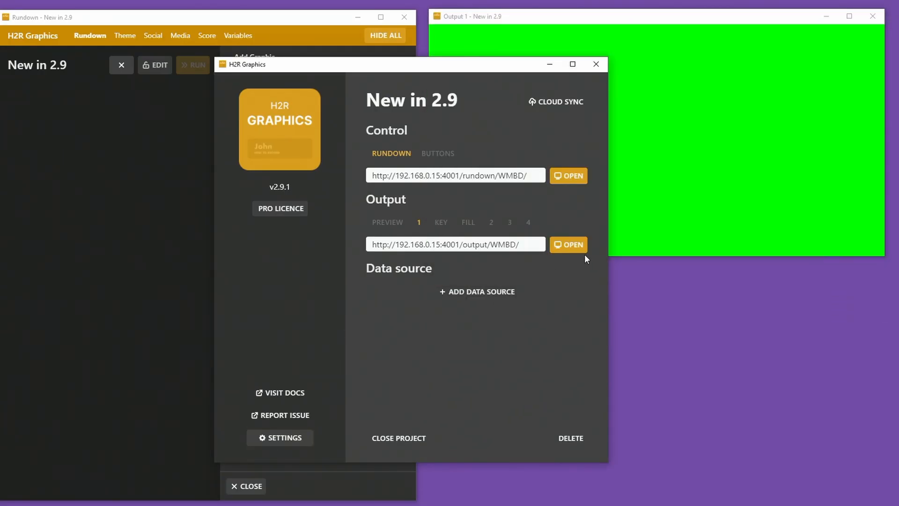
# - Open a second Output 1 window, then bring up the Variables page
pyautogui.click(567, 244)
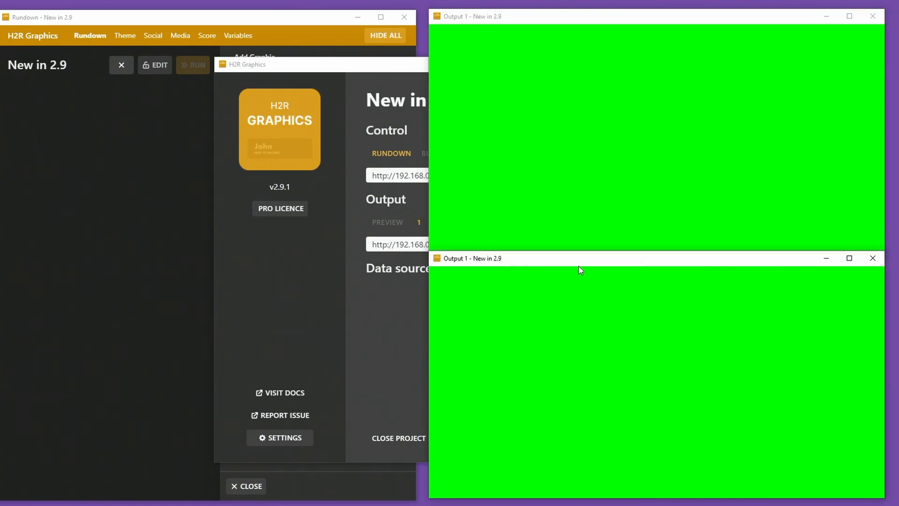
pyautogui.click(237, 35)
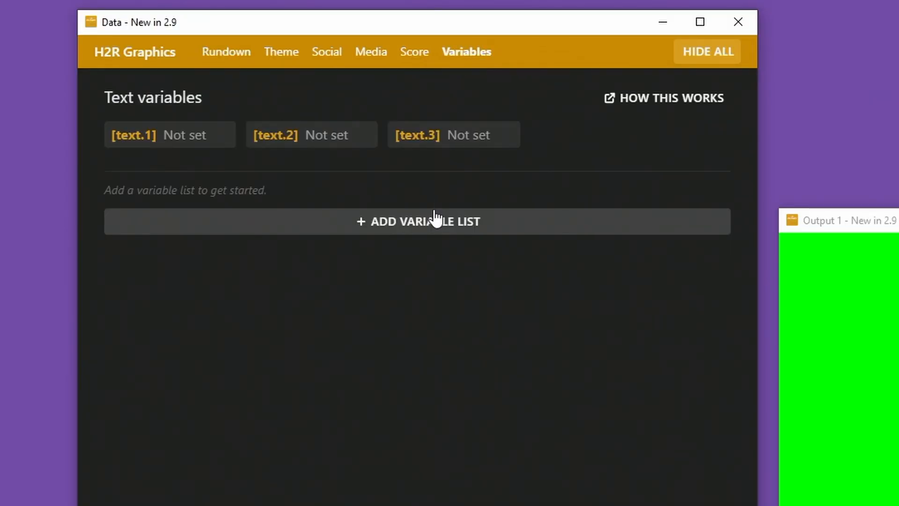
# - Add List 1 with extra rows and enter 3 in row 2's Name cell
pyautogui.click(418, 221)
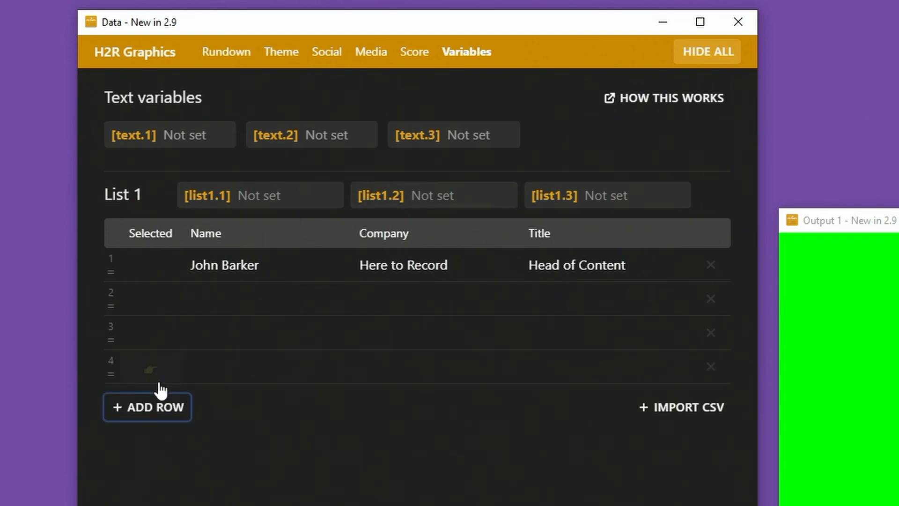
pyautogui.click(147, 407)
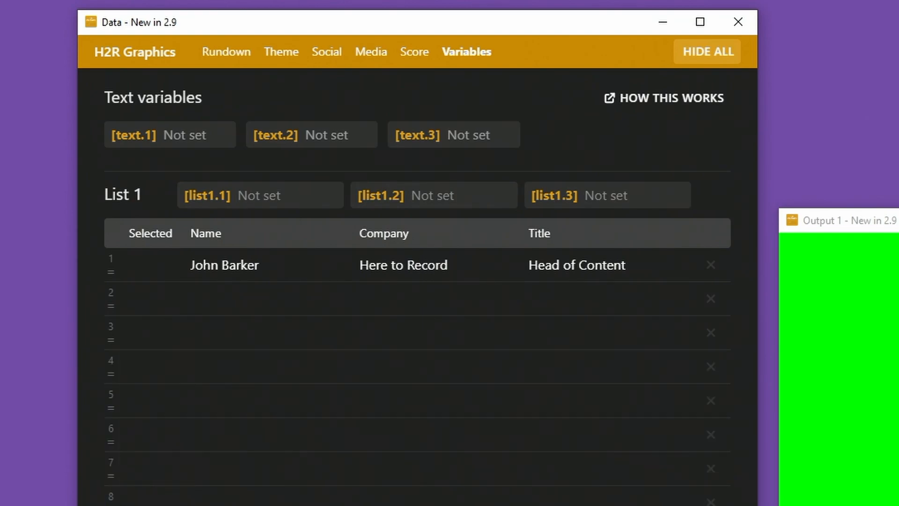
pyautogui.moveTo(151, 396)
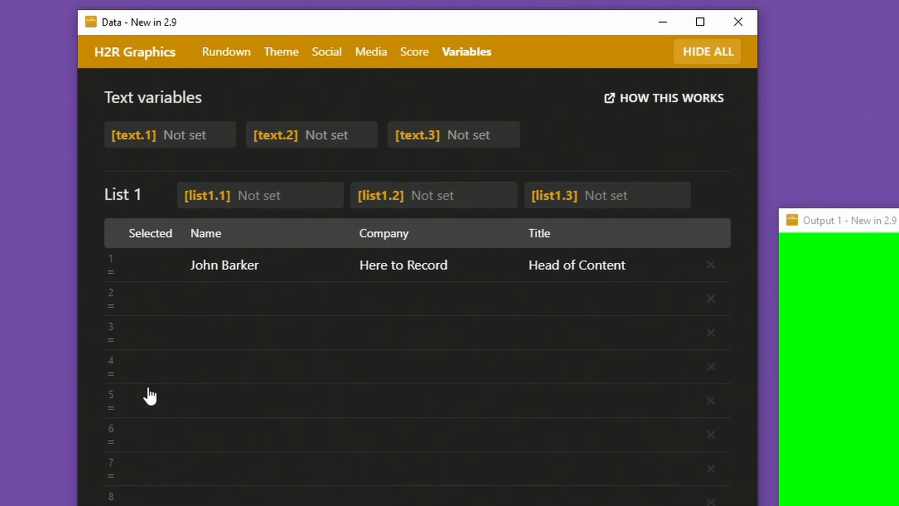
pyautogui.click(267, 299)
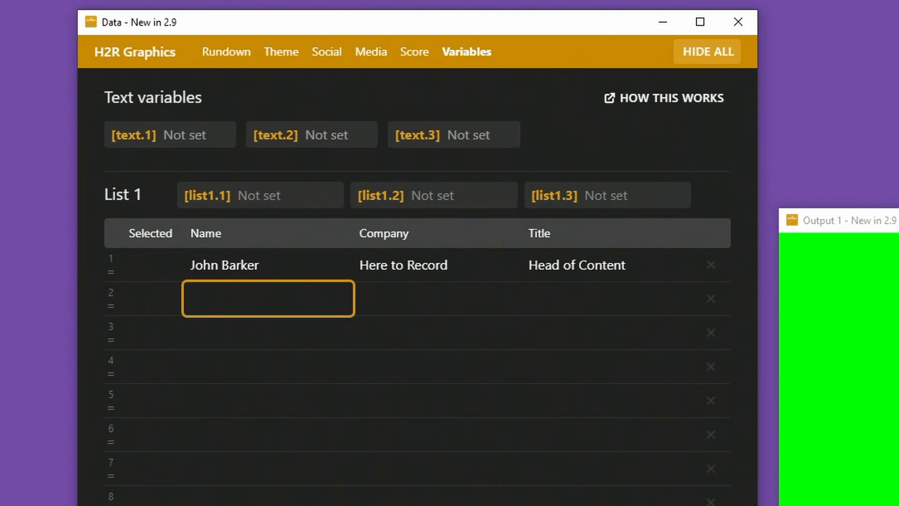
pyautogui.moveTo(113, 295)
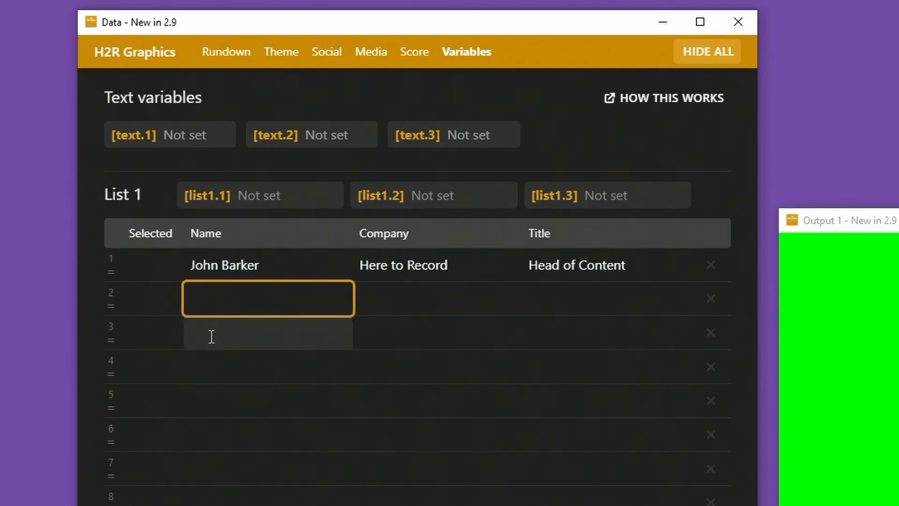
pyautogui.write('3')
pyautogui.click(268, 332)
pyautogui.write('2')
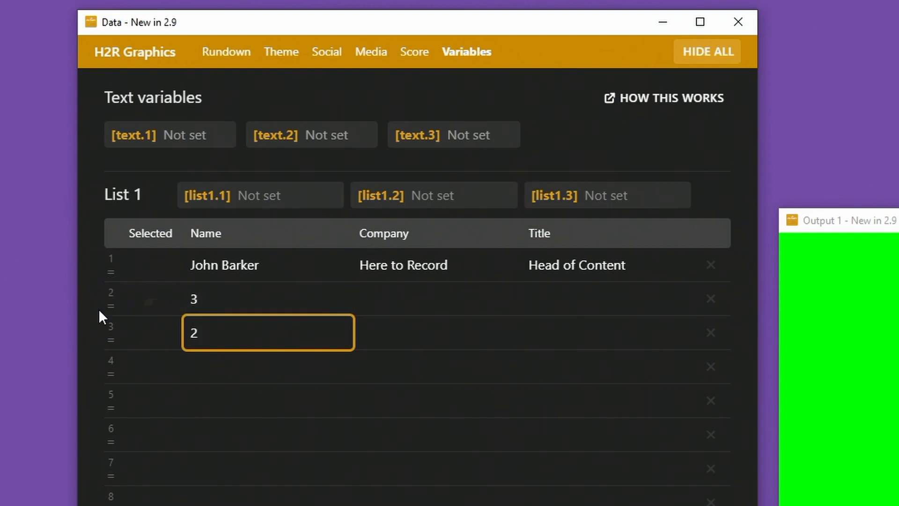
pyautogui.click(268, 400)
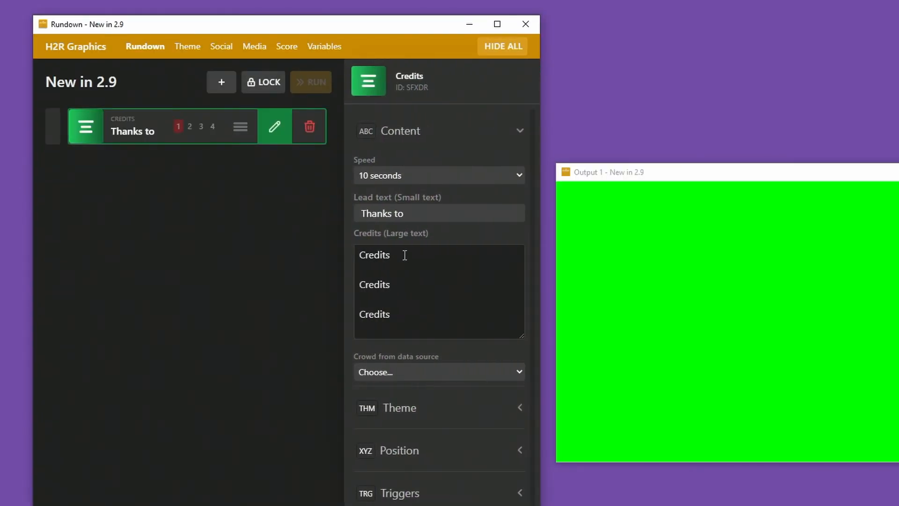
# - Check the Credits speed choices (5–60 seconds), keeping 10 seconds
pyautogui.click(438, 176)
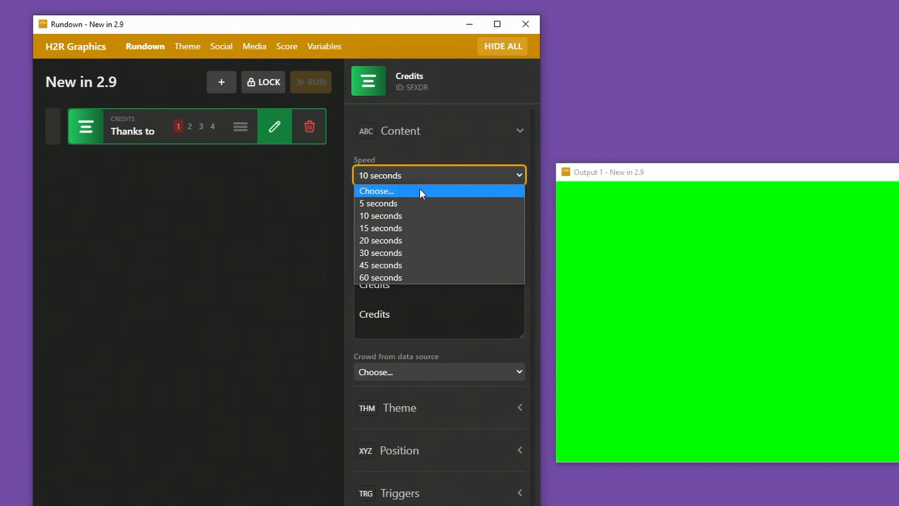
pyautogui.moveTo(380, 278)
pyautogui.write('Credits')
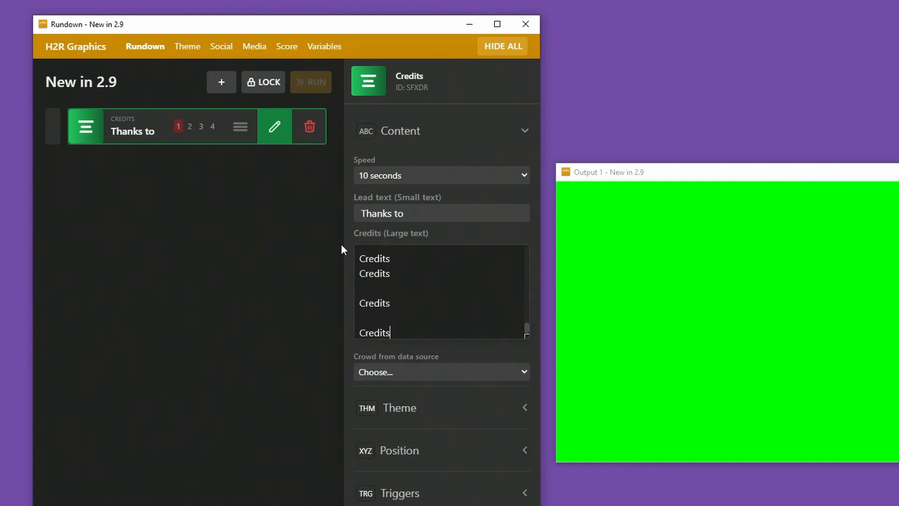
pyautogui.moveTo(151, 133)
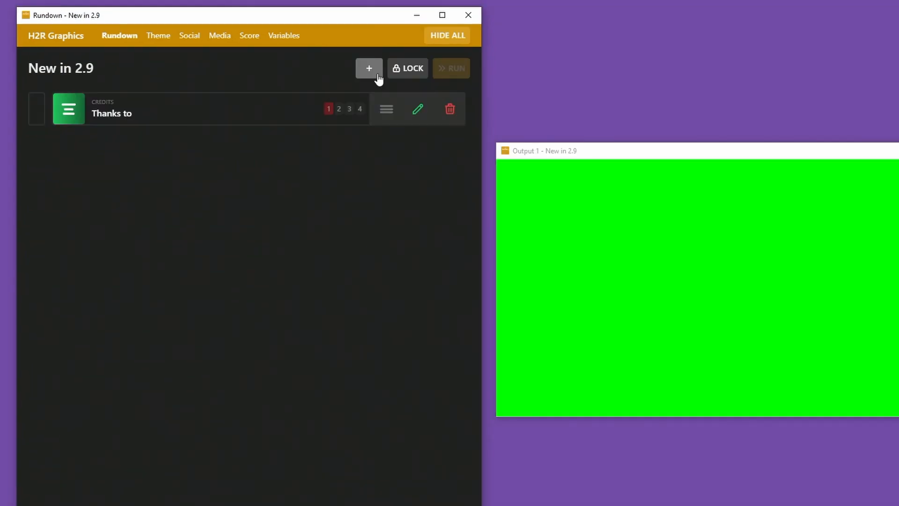
# - Add a Big Timer of type To Time Of Day ending at 01:33:51
pyautogui.click(368, 69)
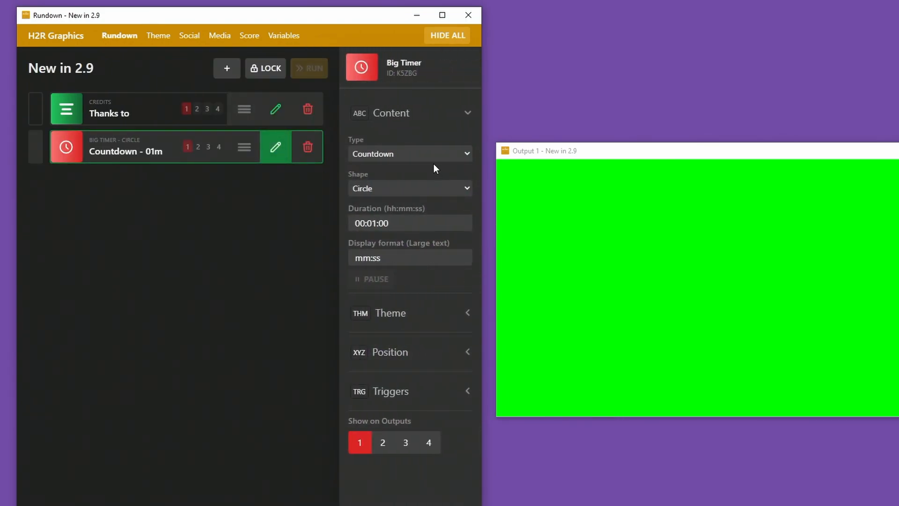
pyautogui.moveTo(407, 160)
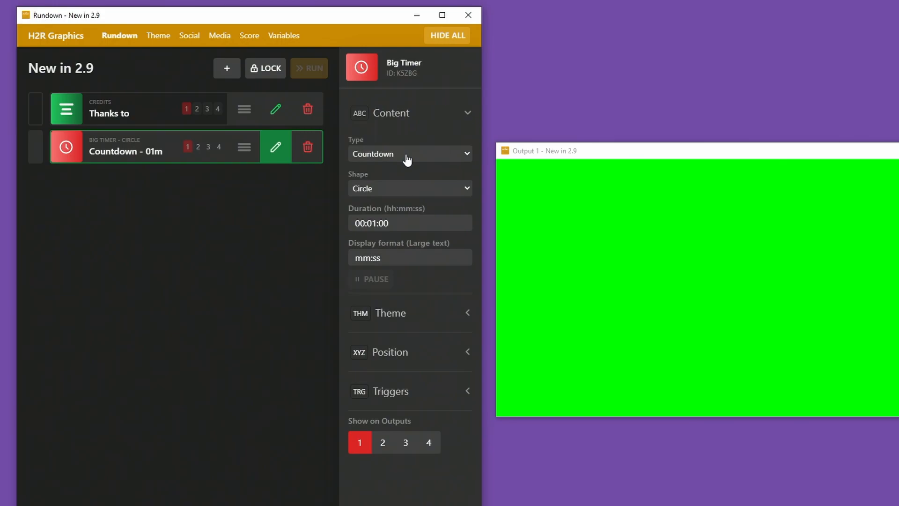
pyautogui.click(409, 154)
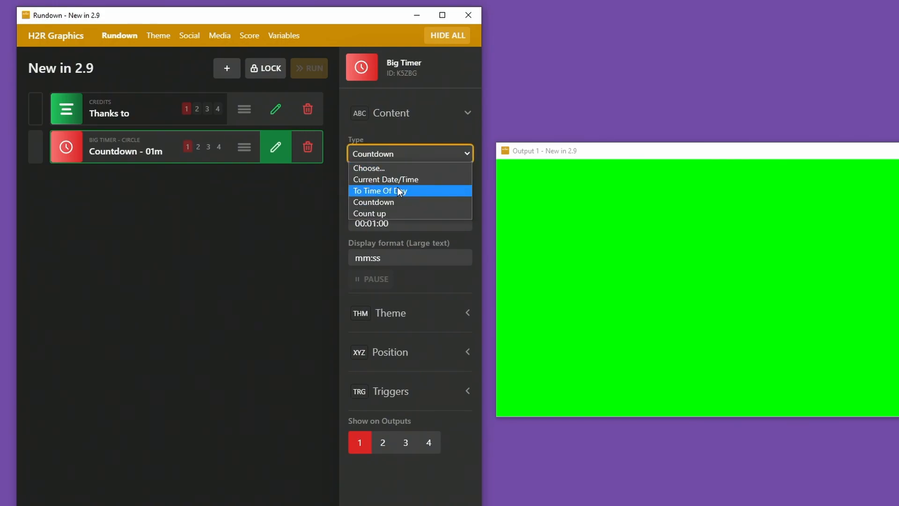
pyautogui.click(380, 191)
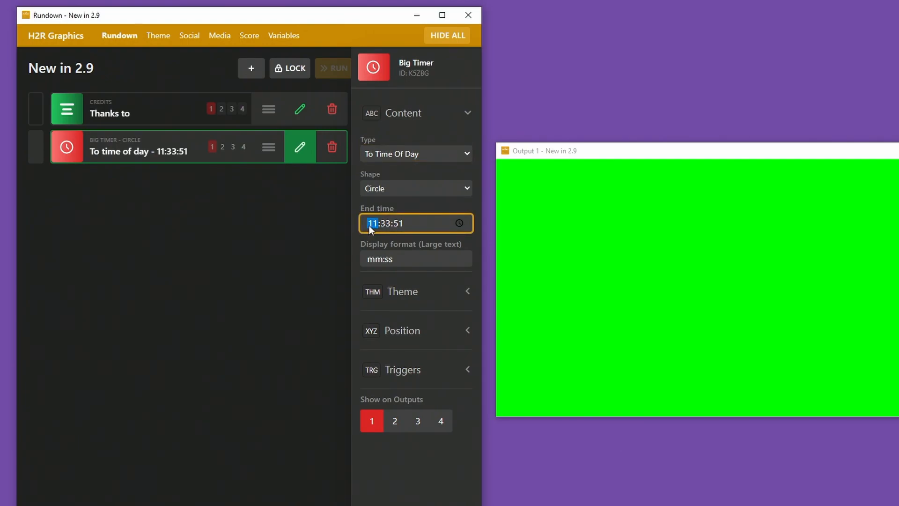
pyautogui.moveTo(341, 223)
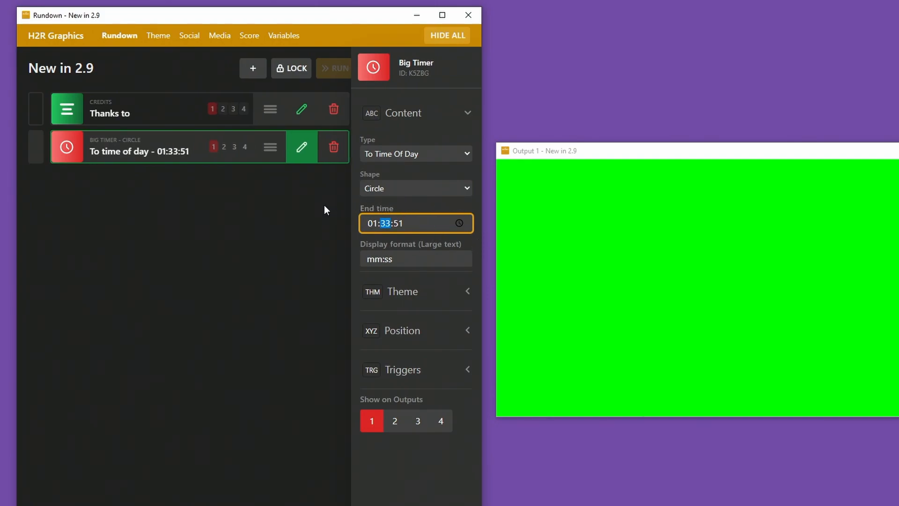
pyautogui.moveTo(421, 230)
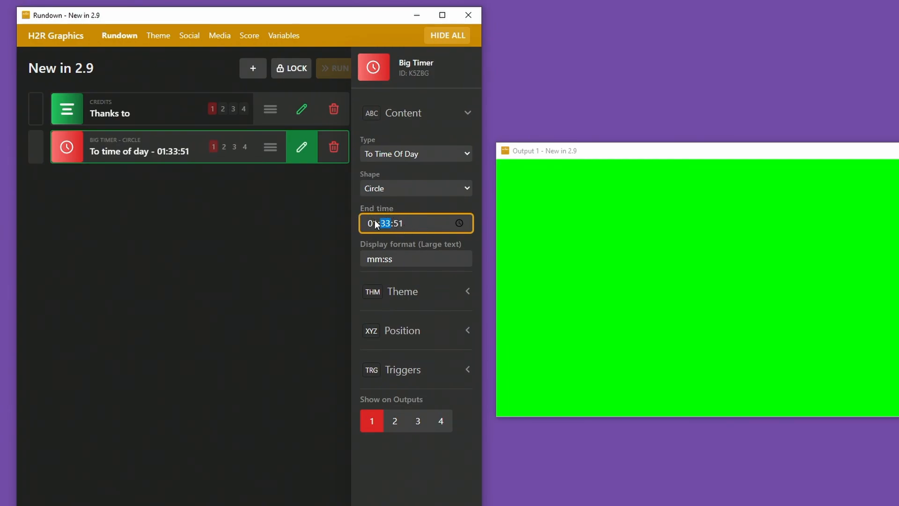
pyautogui.click(304, 213)
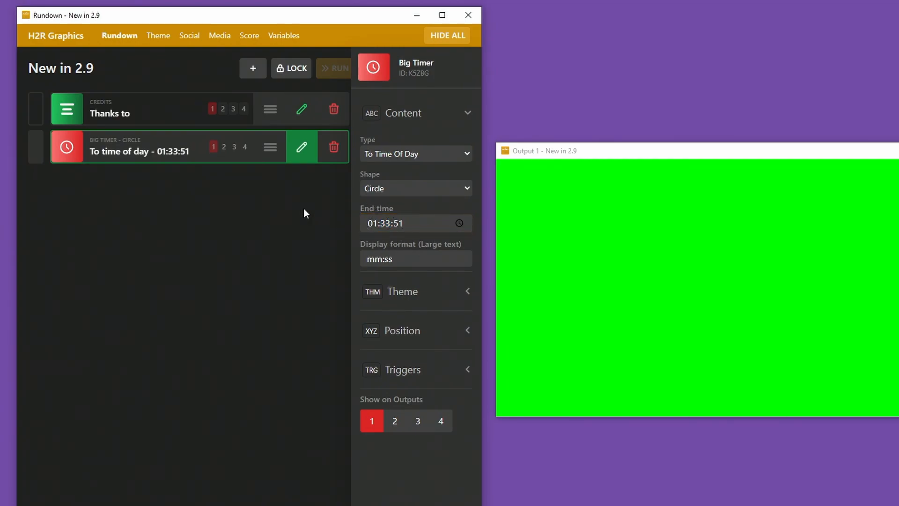
pyautogui.moveTo(347, 252)
pyautogui.write('hh:')
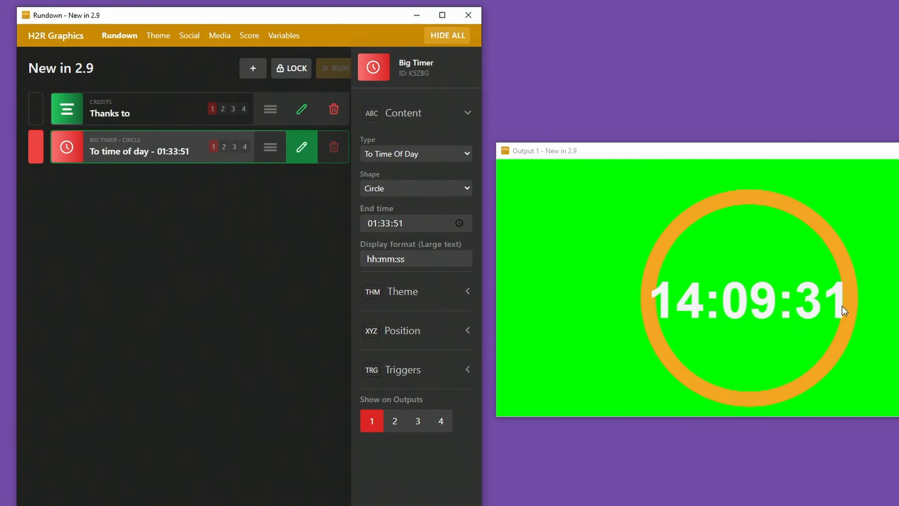
pyautogui.moveTo(376, 295)
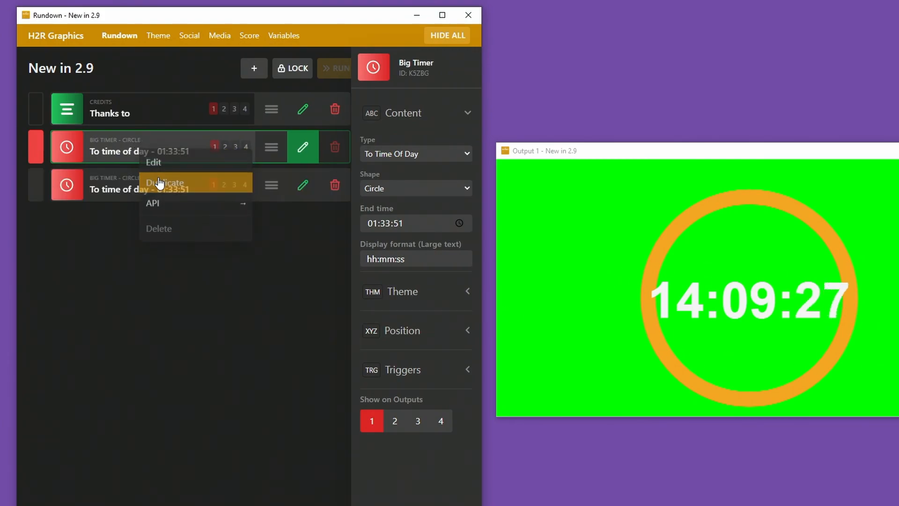
# - Duplicate the time-of-day timer and keep the copy's Type as To Time Of Day
pyautogui.click(165, 182)
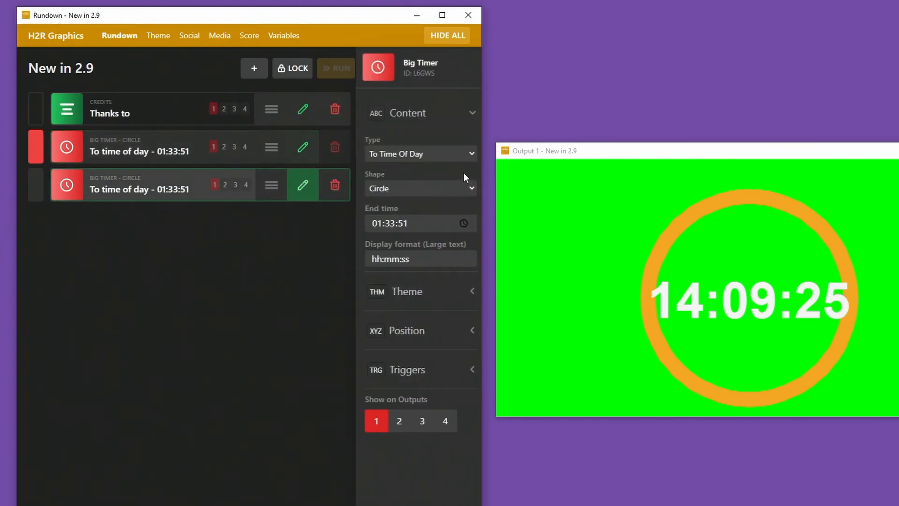
pyautogui.click(416, 154)
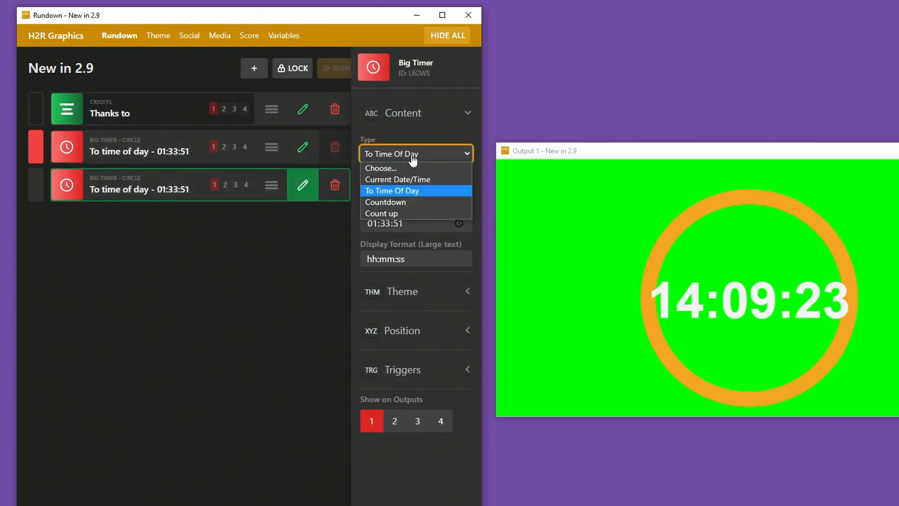
pyautogui.click(392, 191)
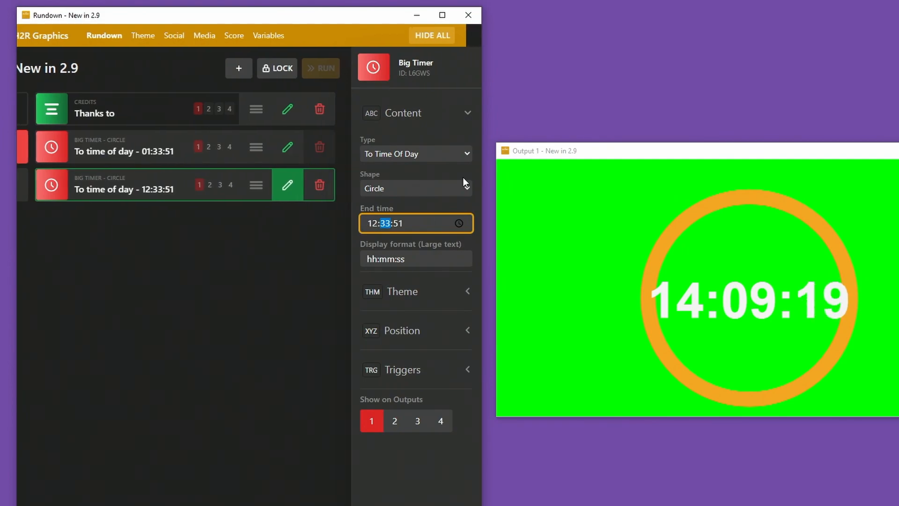
pyautogui.moveTo(114, 155)
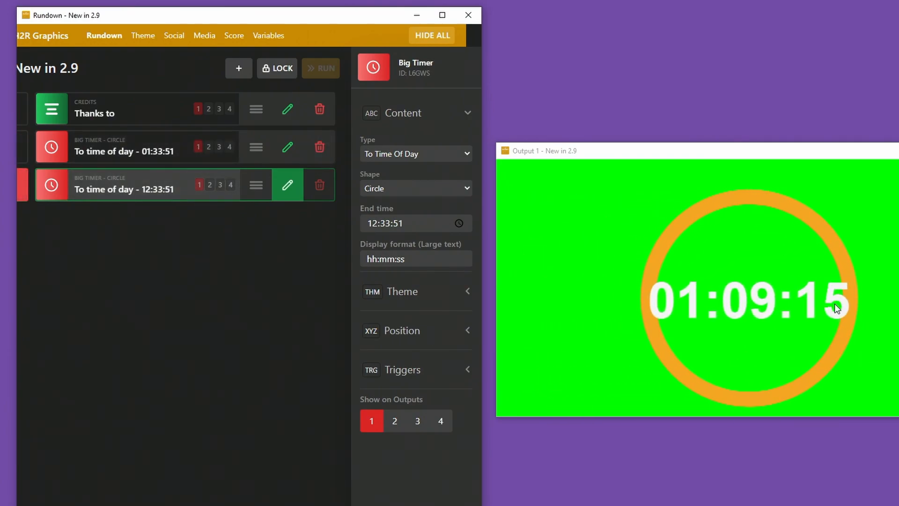
pyautogui.moveTo(751, 295)
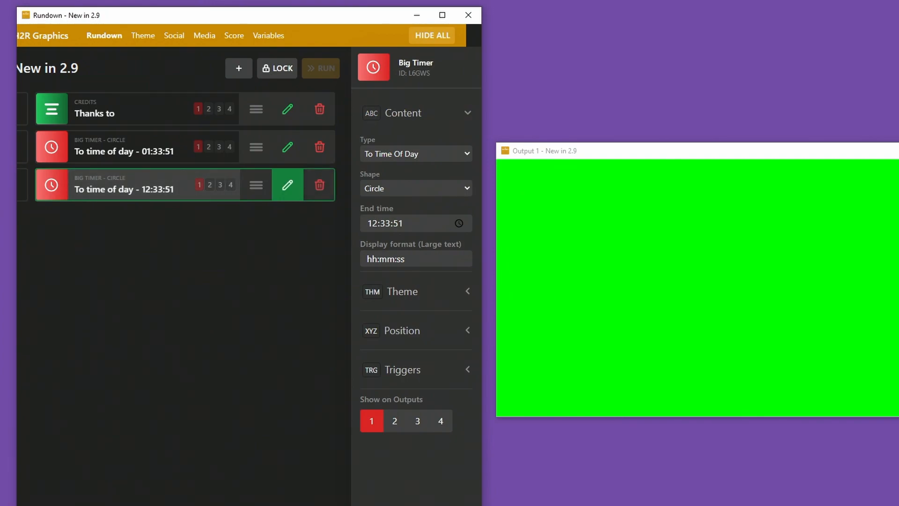
pyautogui.moveTo(148, 197)
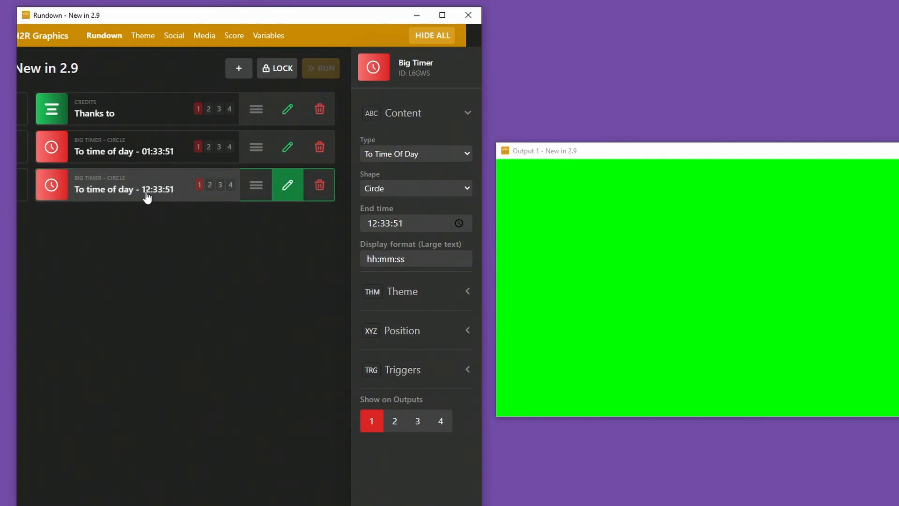
pyautogui.moveTo(143, 196)
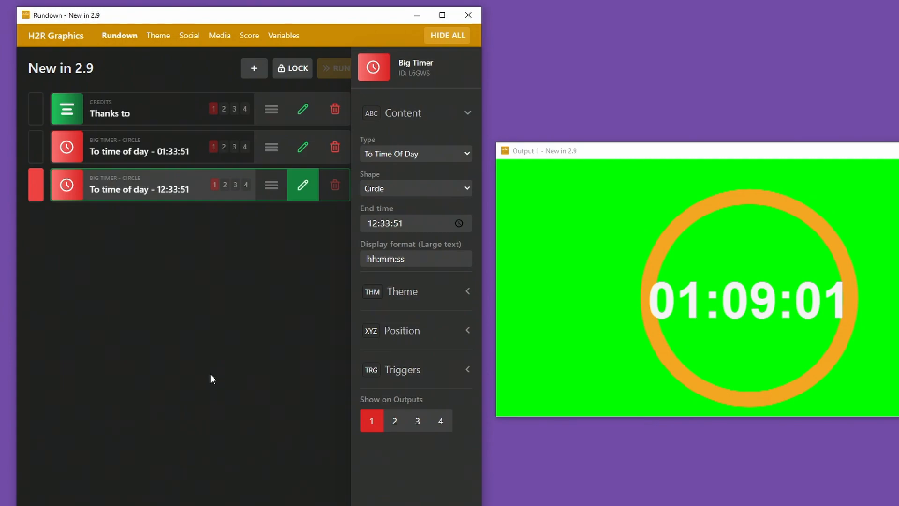
pyautogui.moveTo(190, 263)
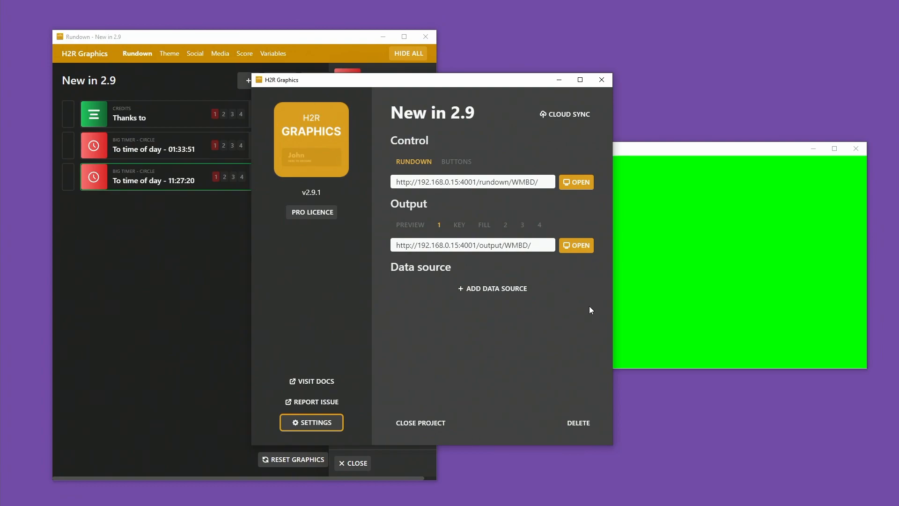
pyautogui.moveTo(603, 163)
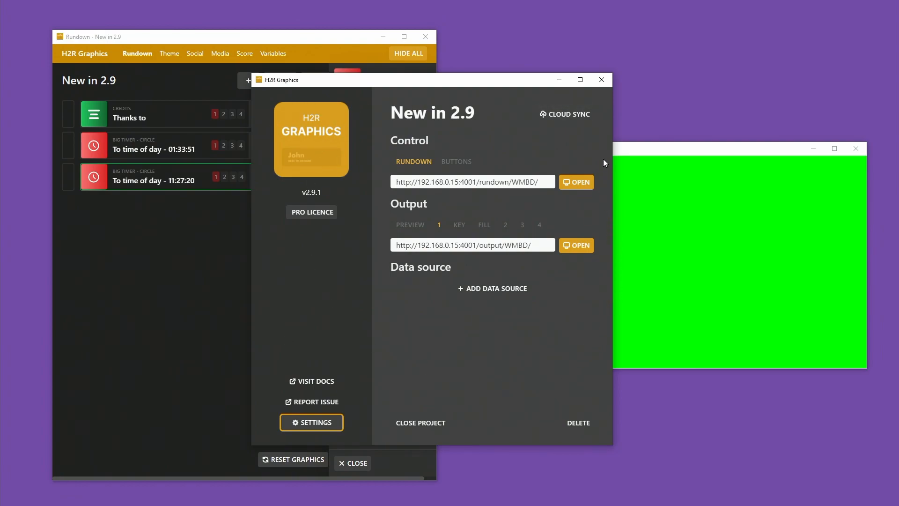
pyautogui.moveTo(326, 396)
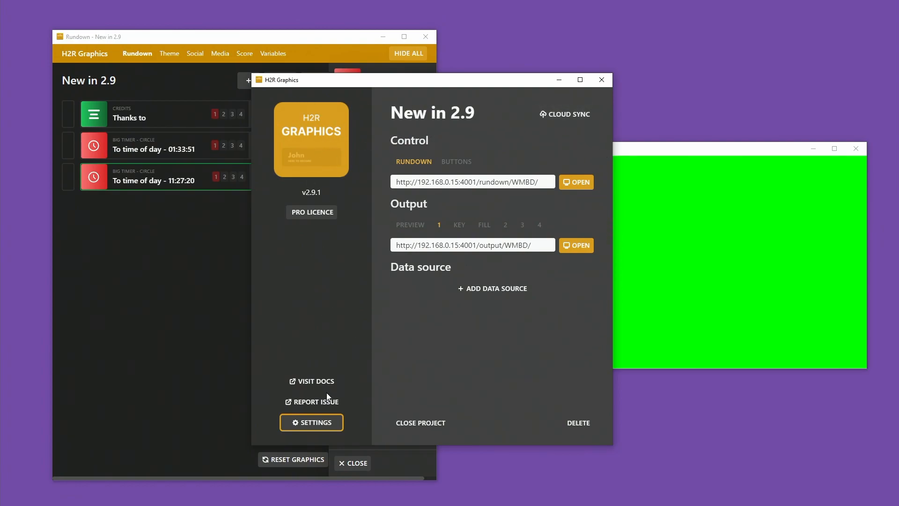
pyautogui.moveTo(313, 402)
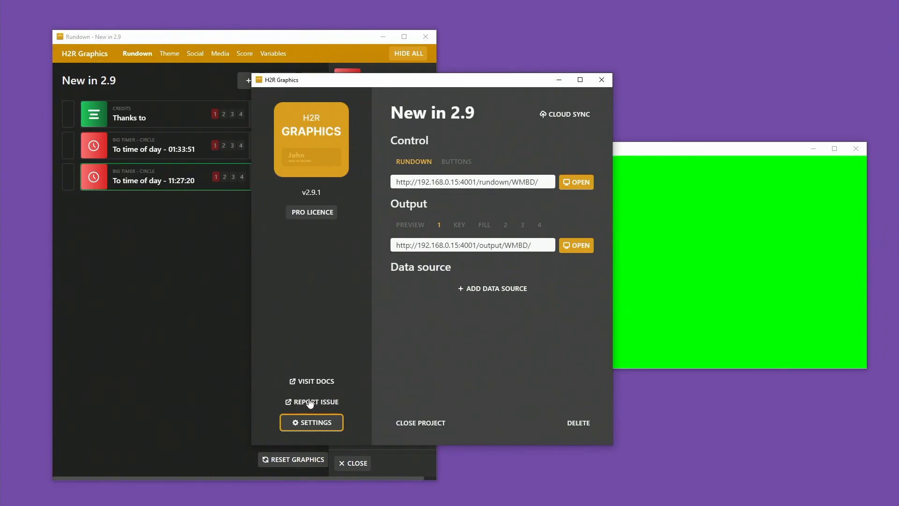
pyautogui.moveTo(325, 407)
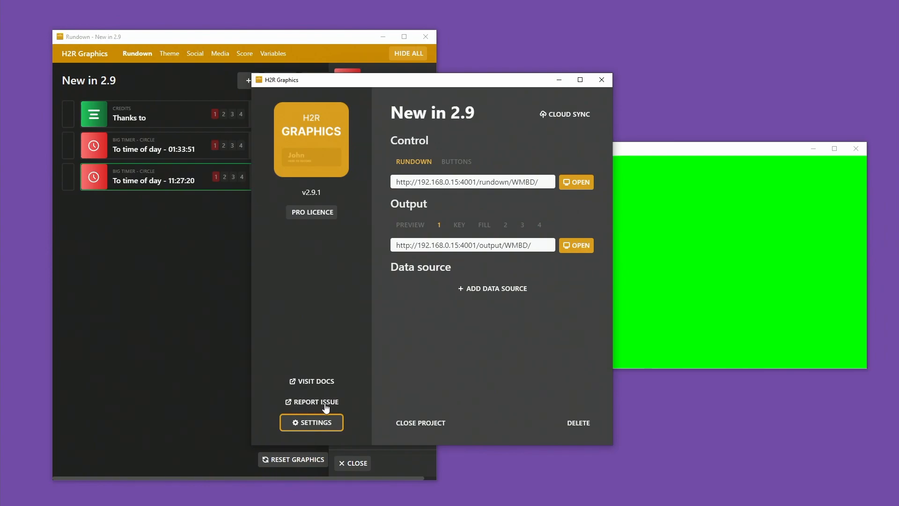